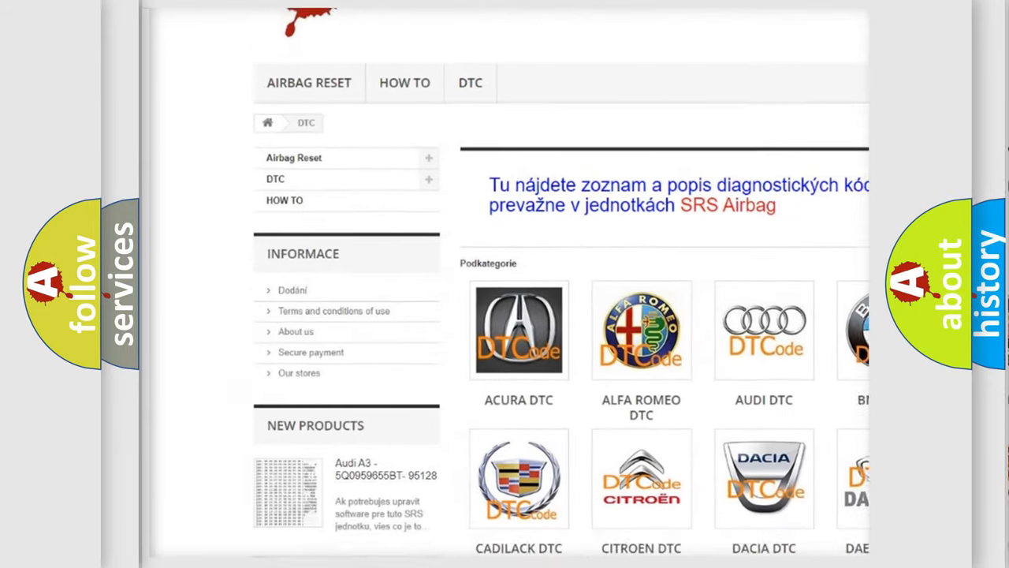
scroll(down, 3)
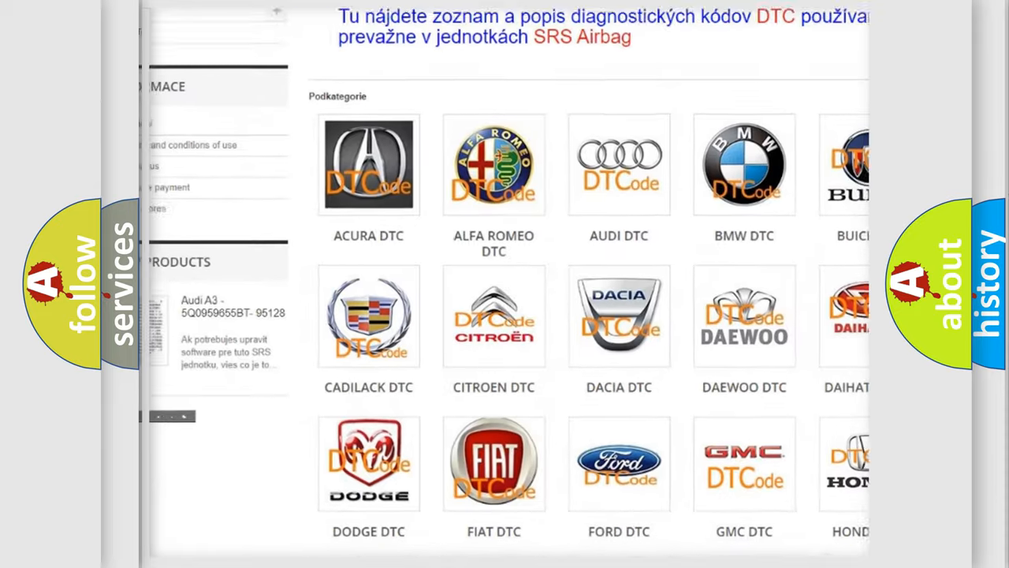
scroll(down, 3)
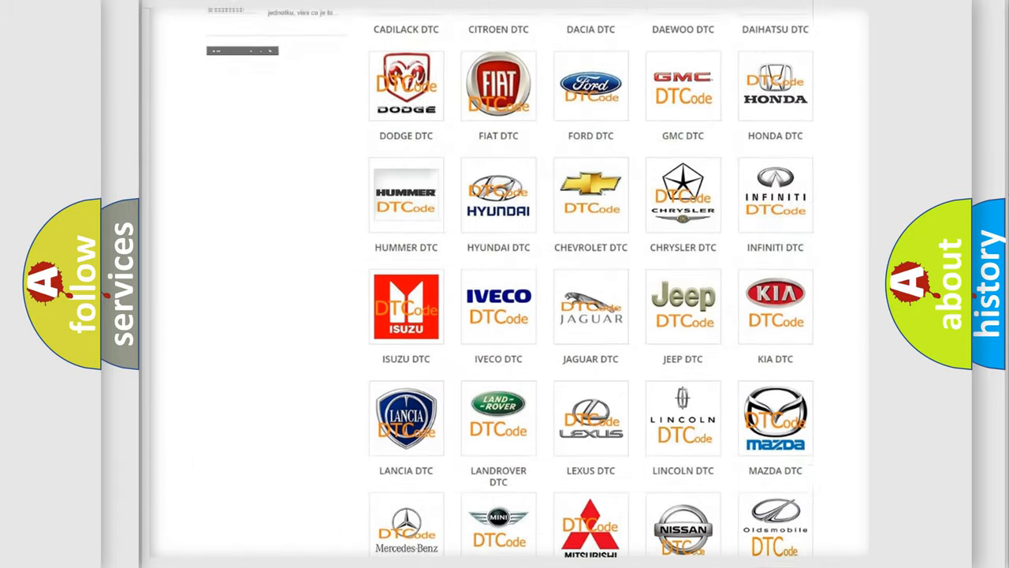
scroll(down, 3)
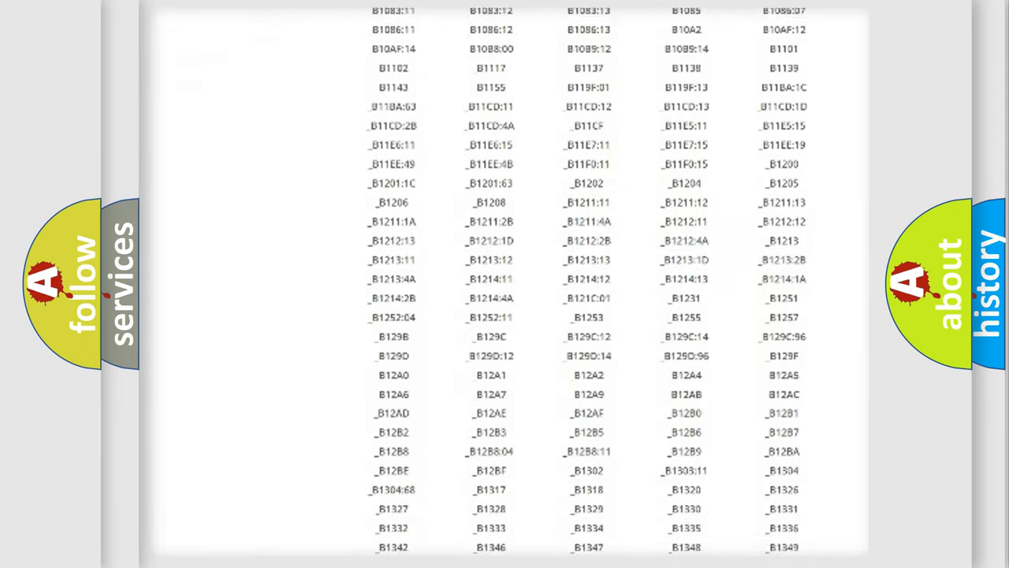
scroll(down, 3)
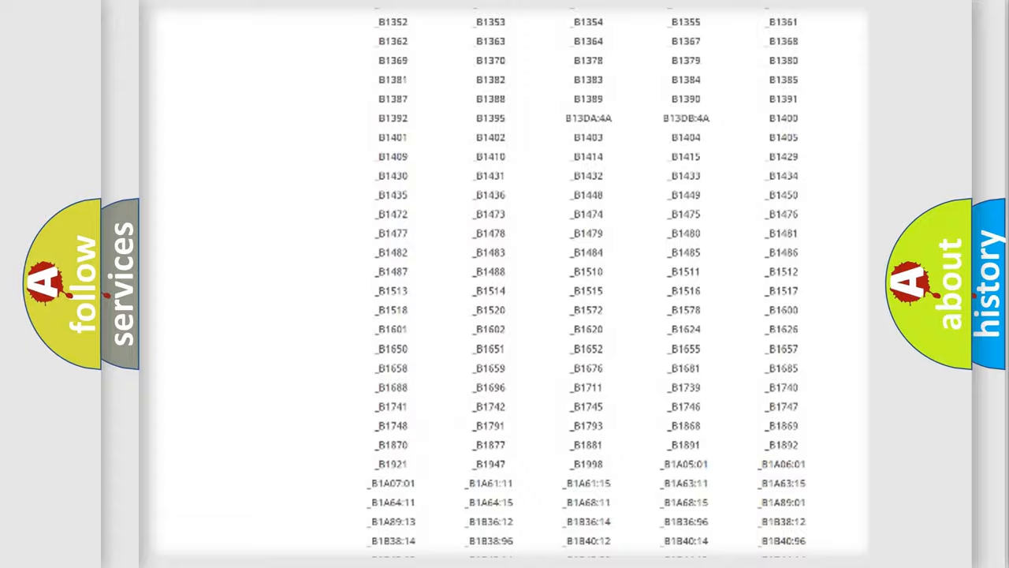